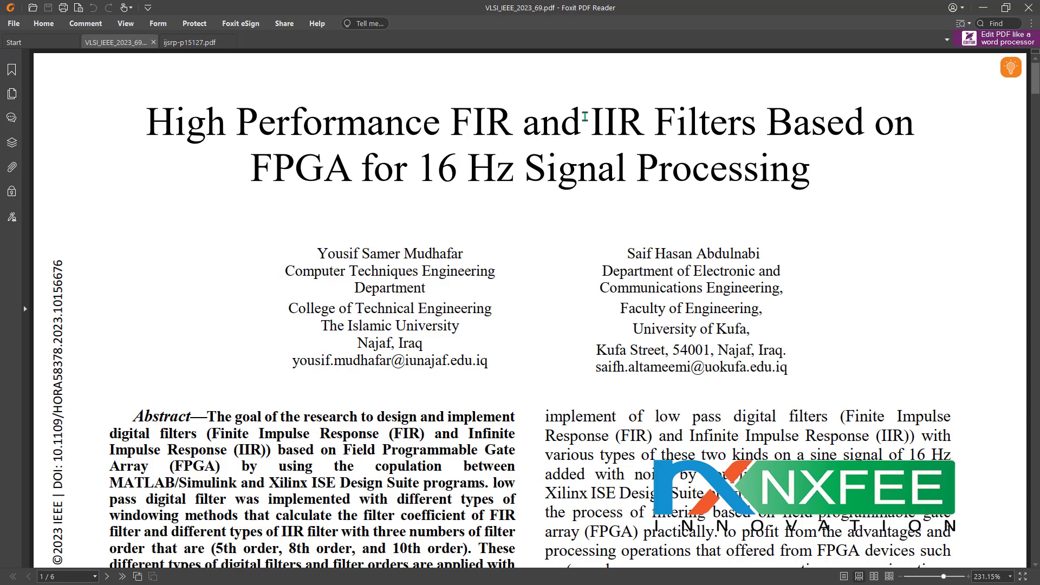
- Highlight 'IIR' in the title, then switch to ijsrp-p15127.pdf at its 8x8 multiplier figures
{"action": "double_click", "coordinate": [616, 124]}
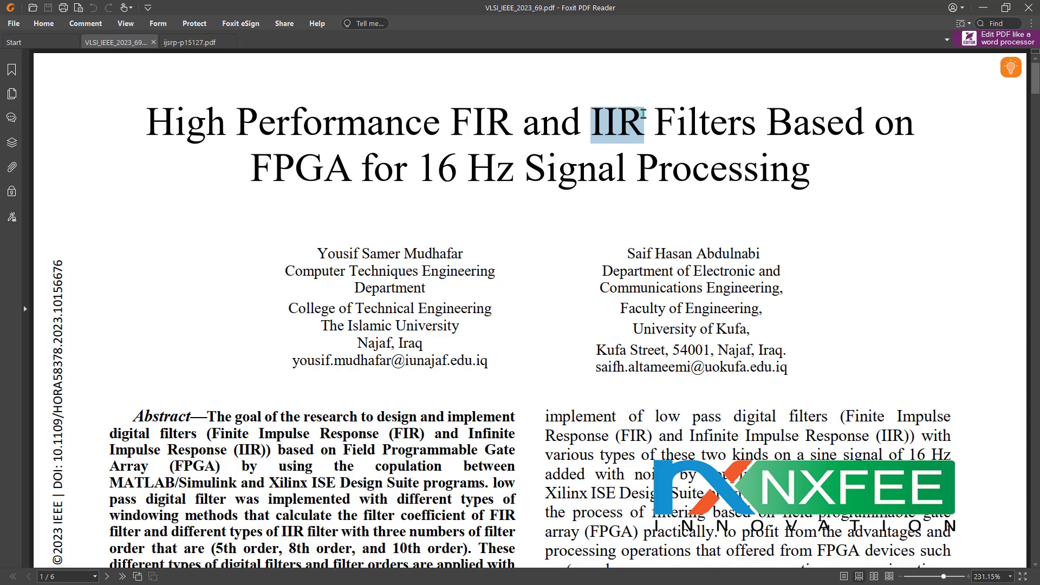
{"action": "left_click", "coordinate": [642, 113]}
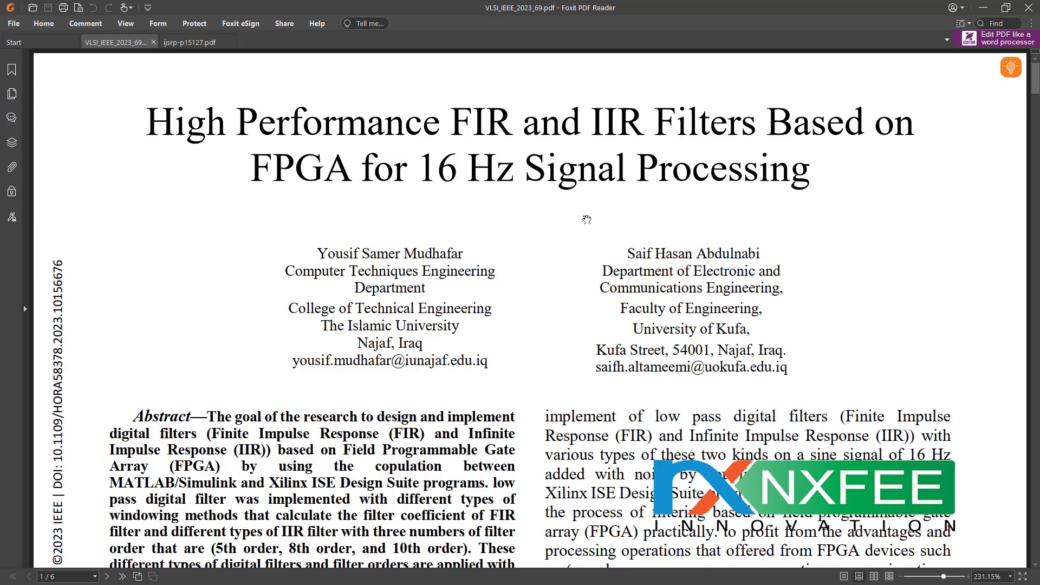
{"action": "scroll", "scroll_direction": "down", "scroll_amount": 3}
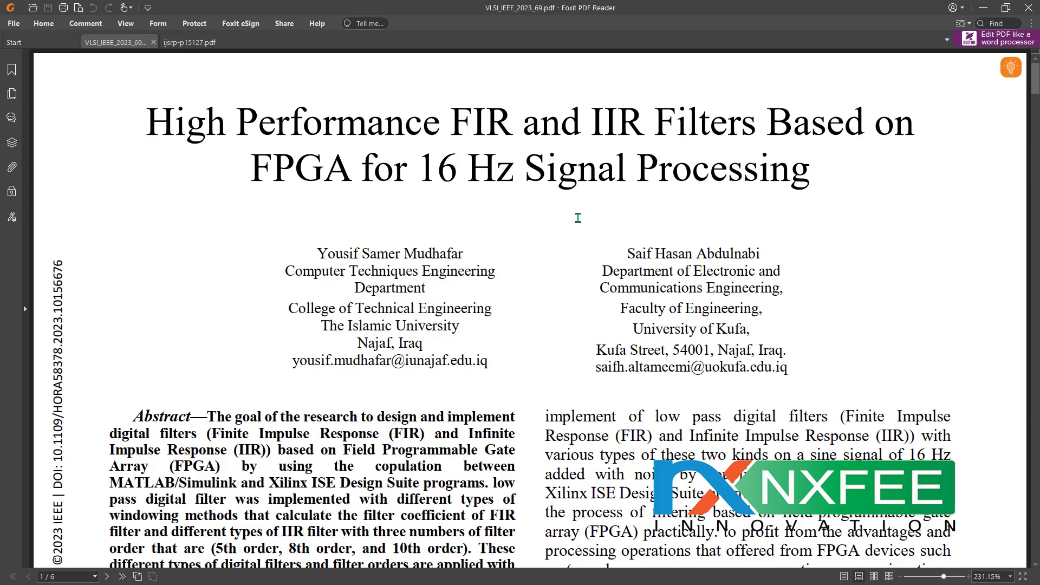
{"action": "left_click", "coordinate": [192, 41]}
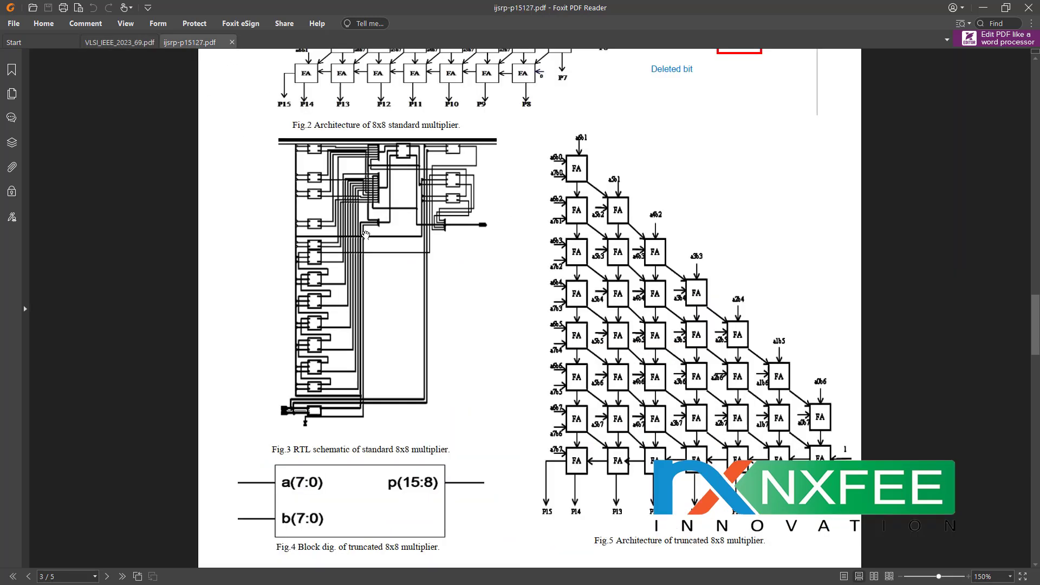
{"action": "mouse_move", "coordinate": [686, 292]}
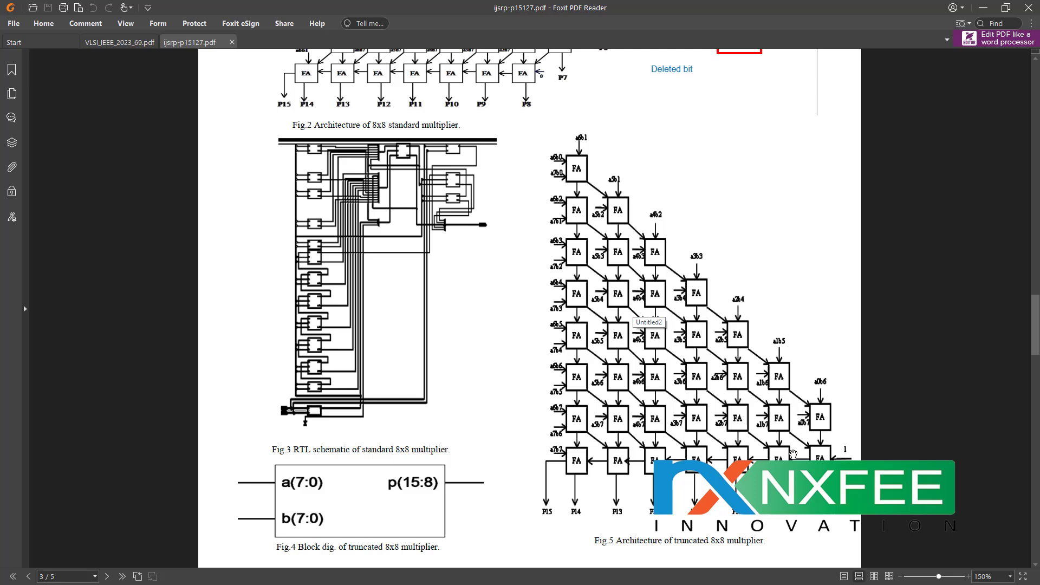
{"action": "mouse_move", "coordinate": [584, 406]}
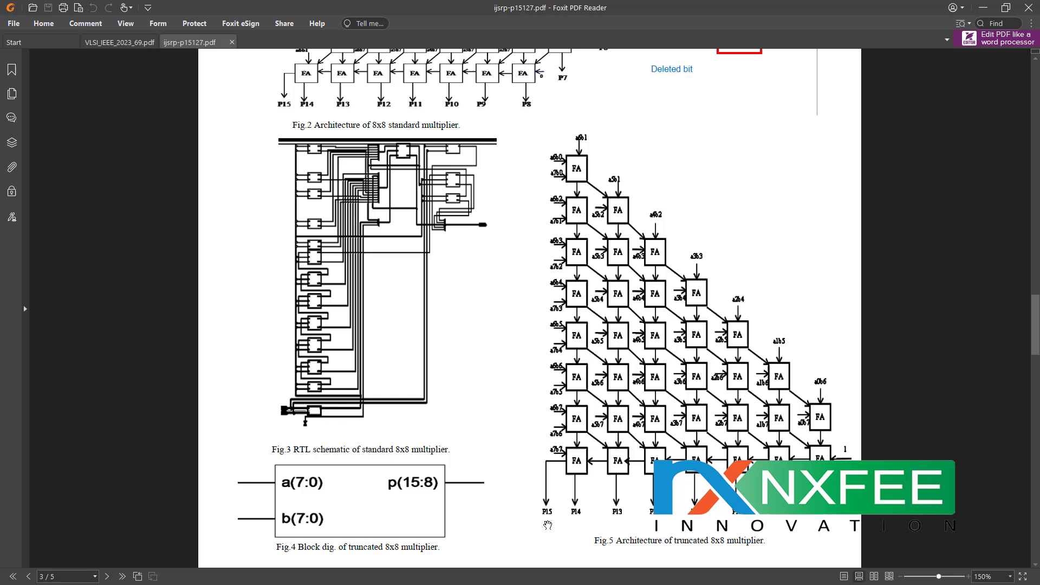
{"action": "mouse_move", "coordinate": [541, 518]}
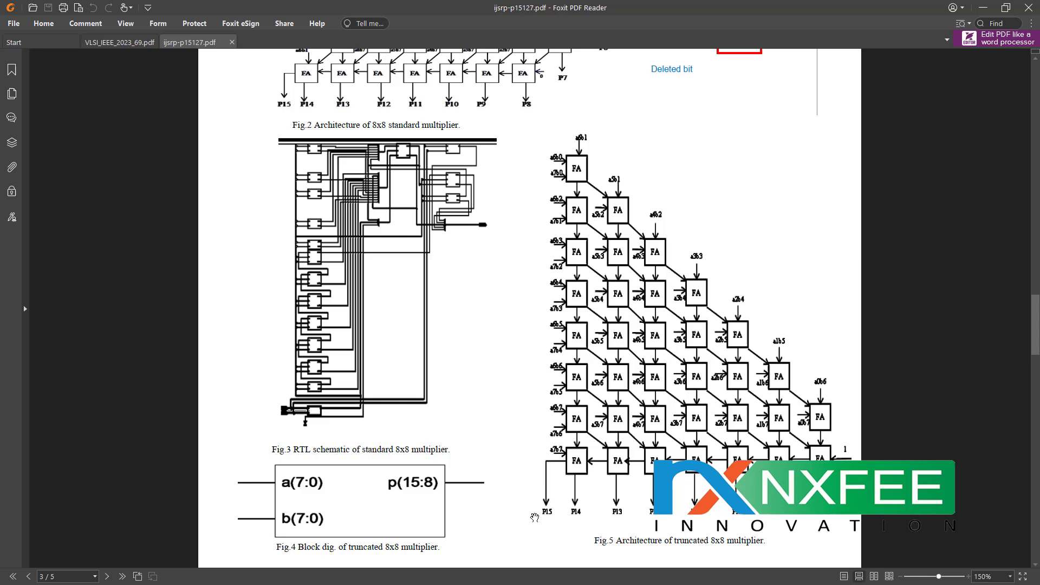
- Return to VLSI_IEEE_2023_69.pdf, the FIR and IIR filters paper, at its title page
{"action": "left_click", "coordinate": [113, 41]}
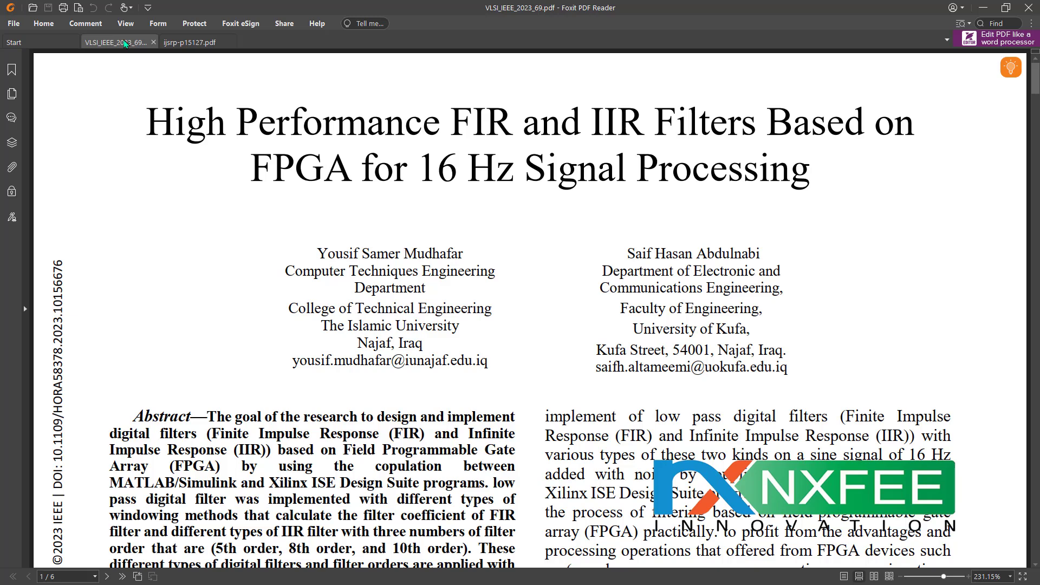
{"action": "mouse_move", "coordinate": [130, 198]}
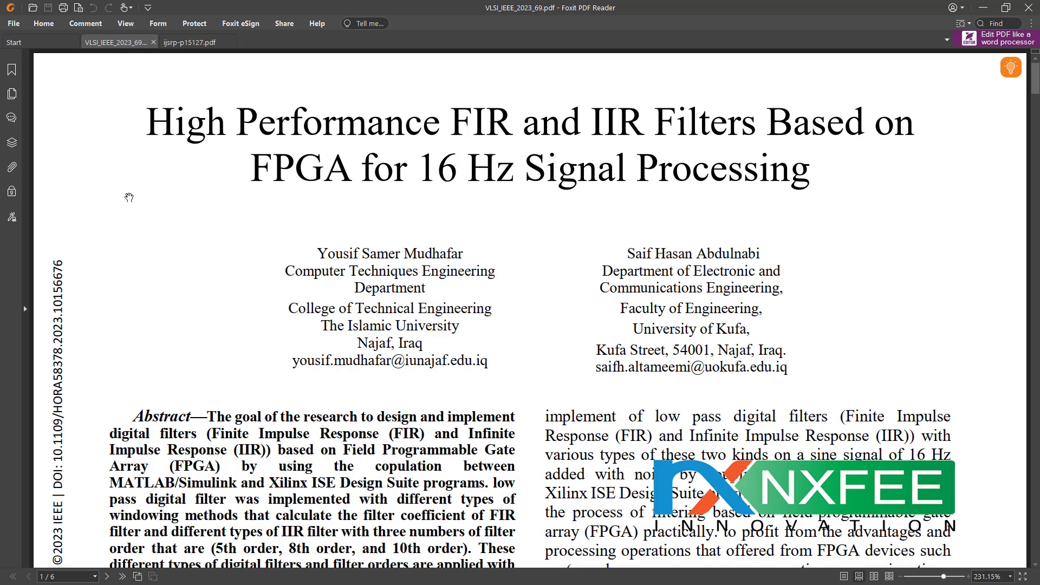
{"action": "mouse_move", "coordinate": [156, 254]}
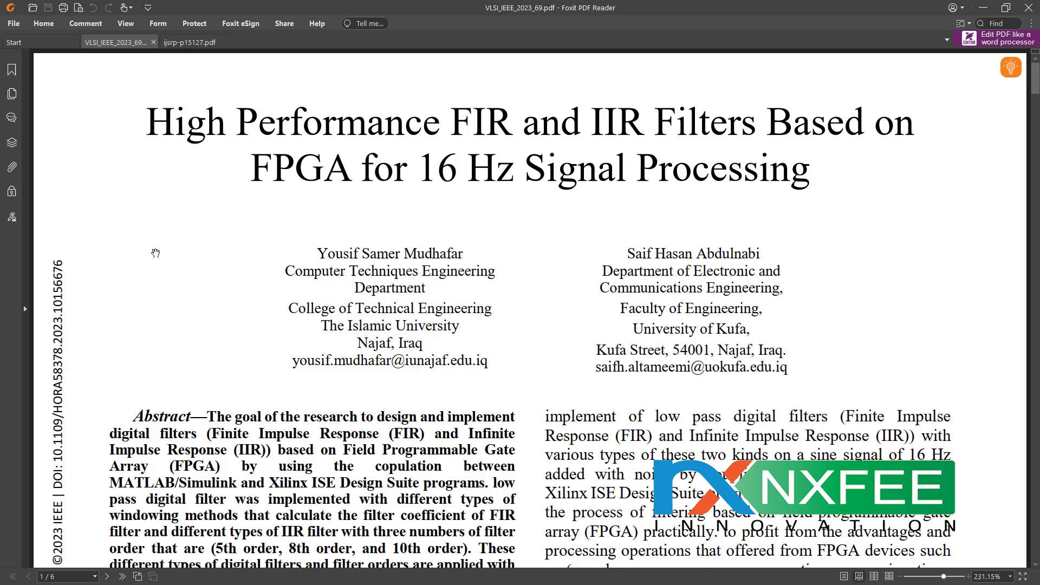
- Scroll from the window types section on page 2 to Section IV on page 4
{"action": "scroll", "scroll_direction": "down", "scroll_amount": 3}
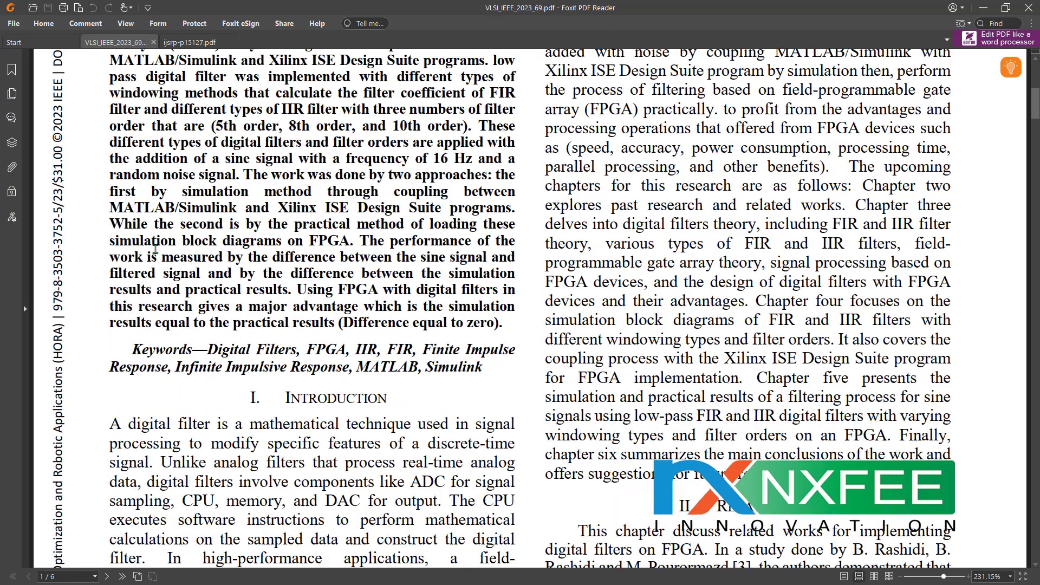
{"action": "scroll", "scroll_direction": "down", "scroll_amount": 3}
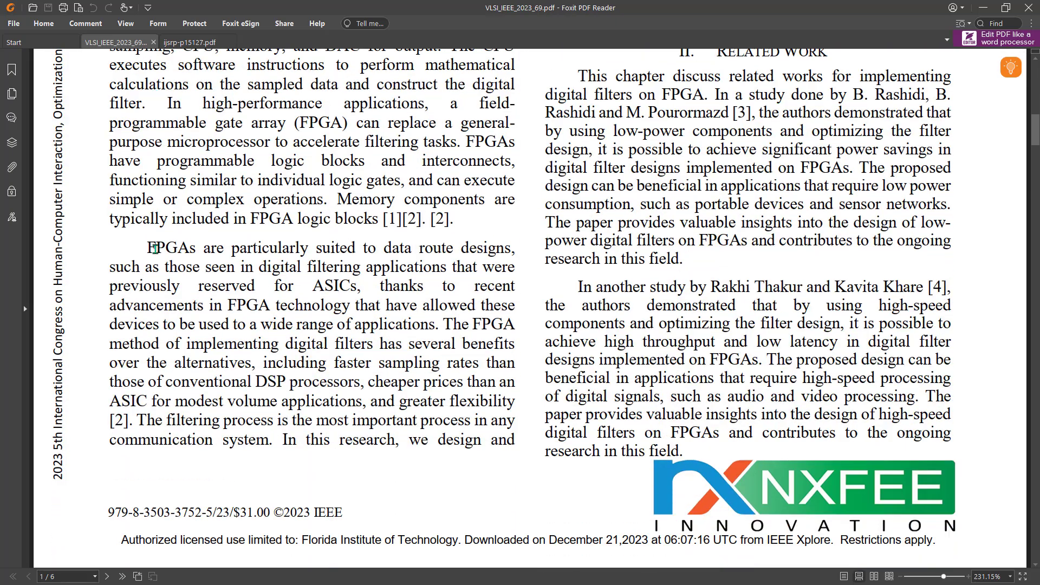
{"action": "scroll", "scroll_direction": "down", "scroll_amount": 3}
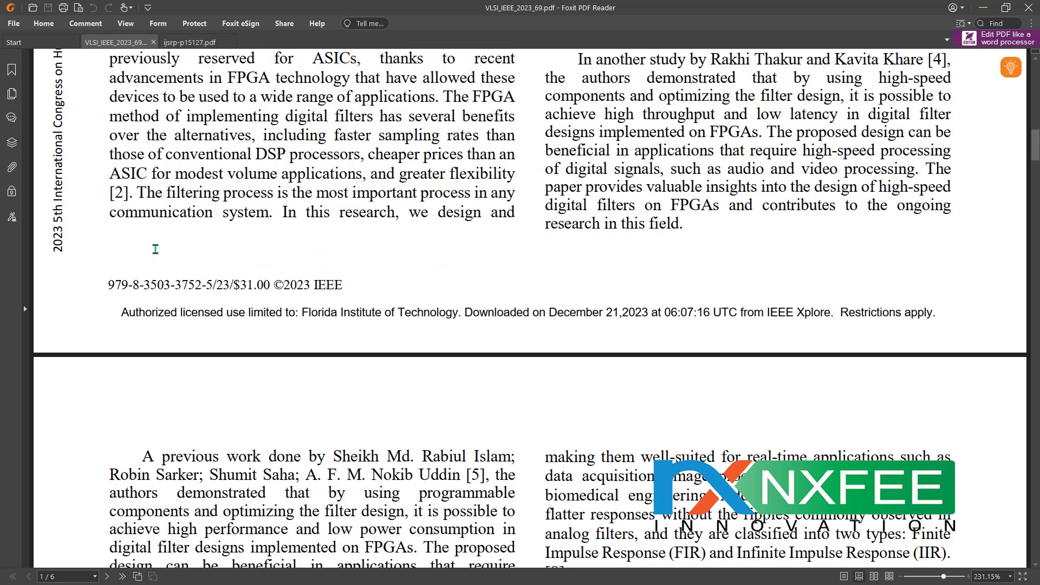
{"action": "scroll", "scroll_direction": "down", "scroll_amount": 3}
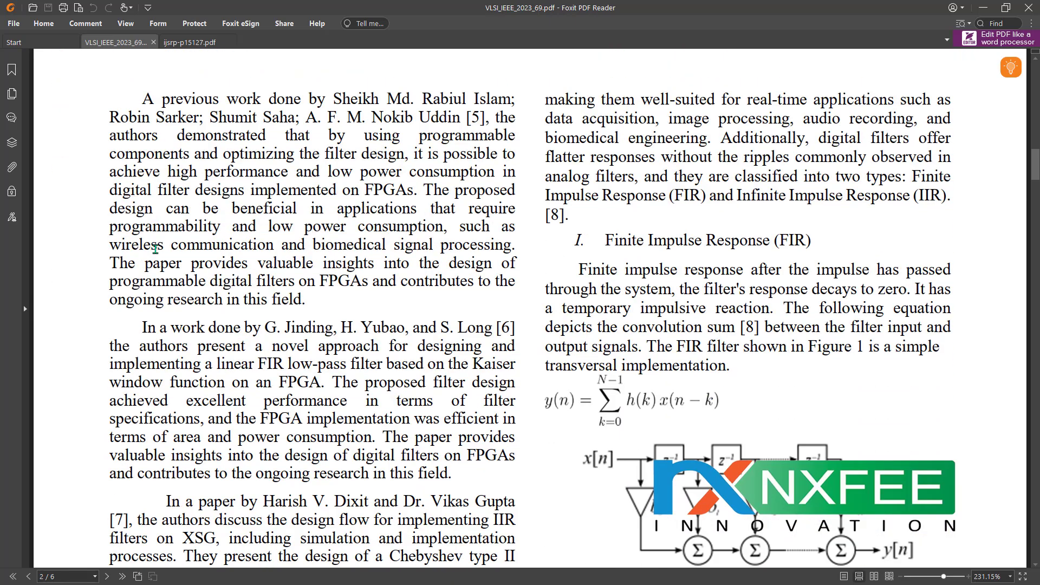
{"action": "scroll", "scroll_direction": "down", "scroll_amount": 3}
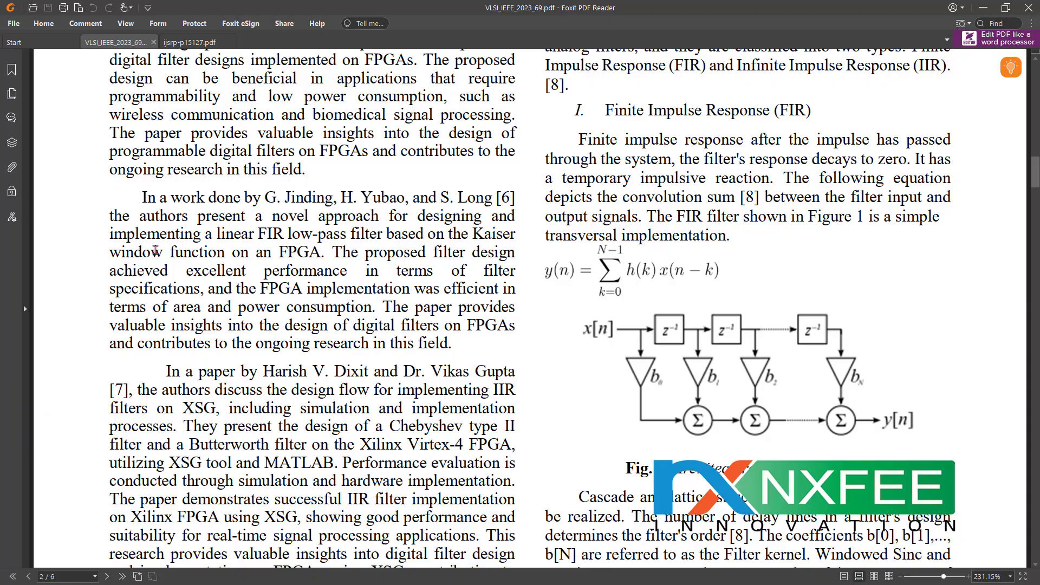
{"action": "scroll", "scroll_direction": "down", "scroll_amount": 3}
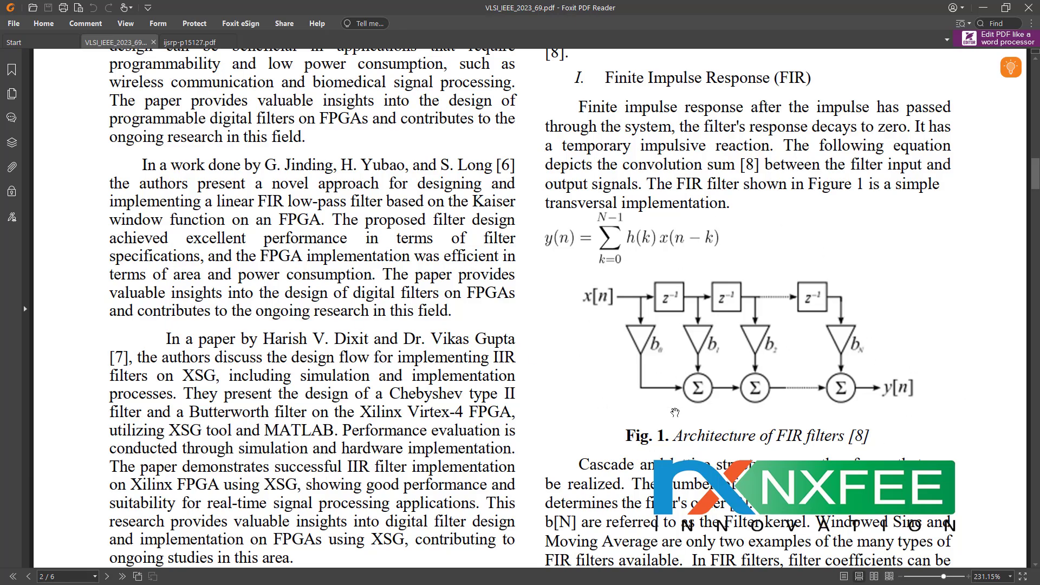
{"action": "scroll", "scroll_direction": "down", "scroll_amount": 3}
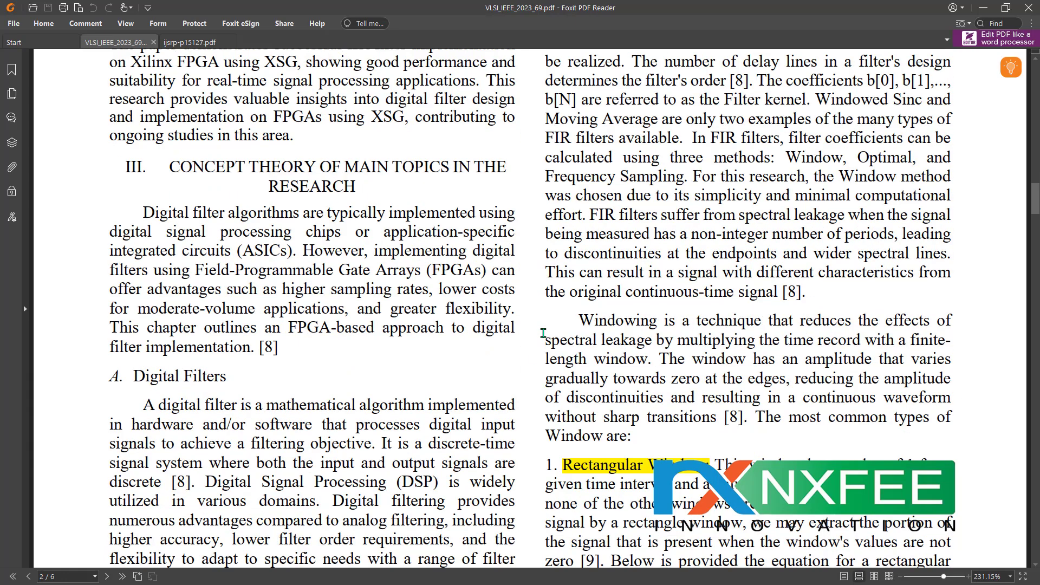
{"action": "scroll", "scroll_direction": "down", "scroll_amount": 3}
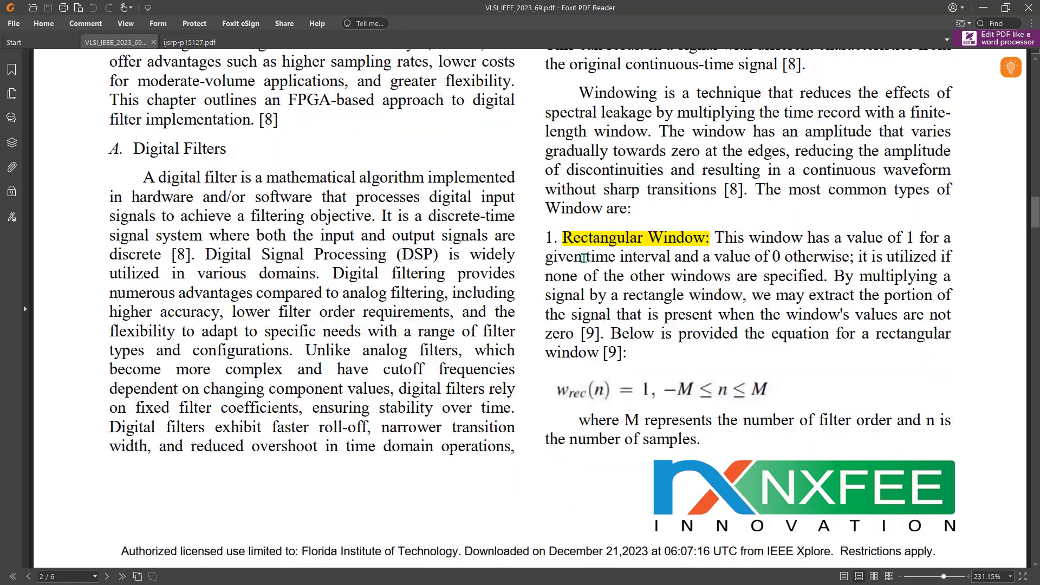
{"action": "scroll", "scroll_direction": "down", "scroll_amount": 3}
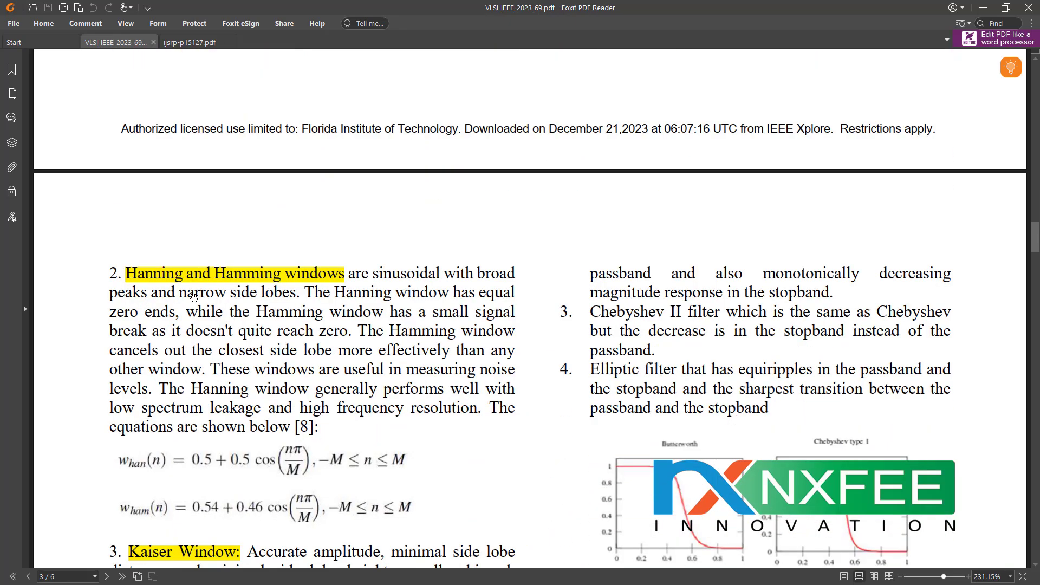
{"action": "scroll", "scroll_direction": "down", "scroll_amount": 3}
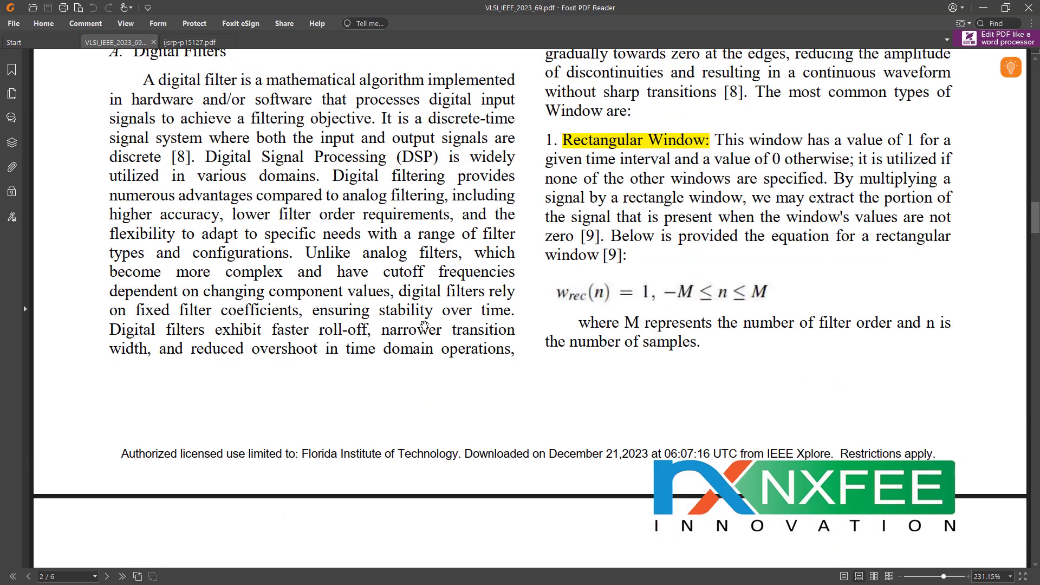
{"action": "scroll", "scroll_direction": "down", "scroll_amount": 3}
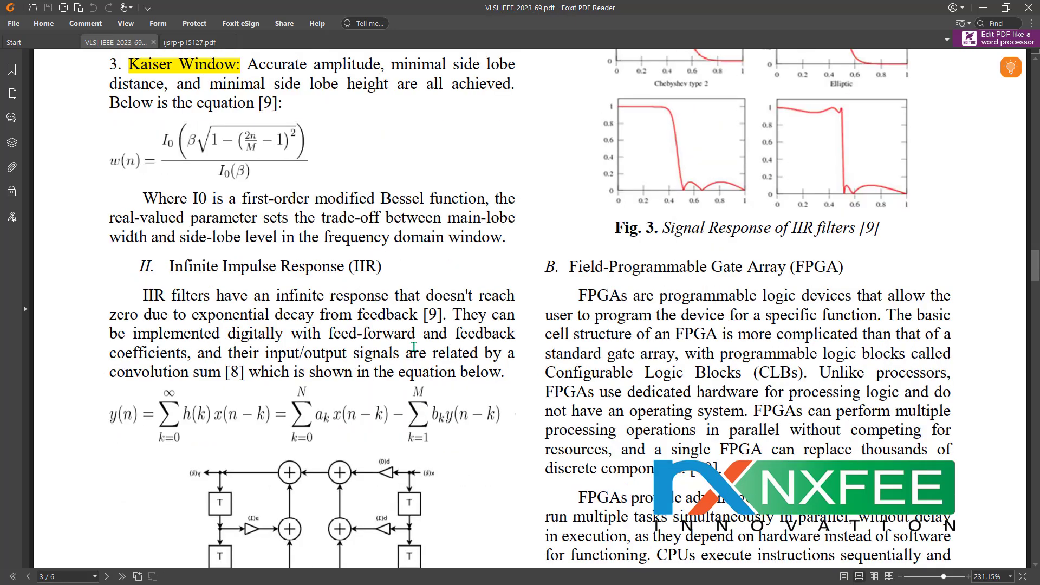
{"action": "scroll", "scroll_direction": "down", "scroll_amount": 3}
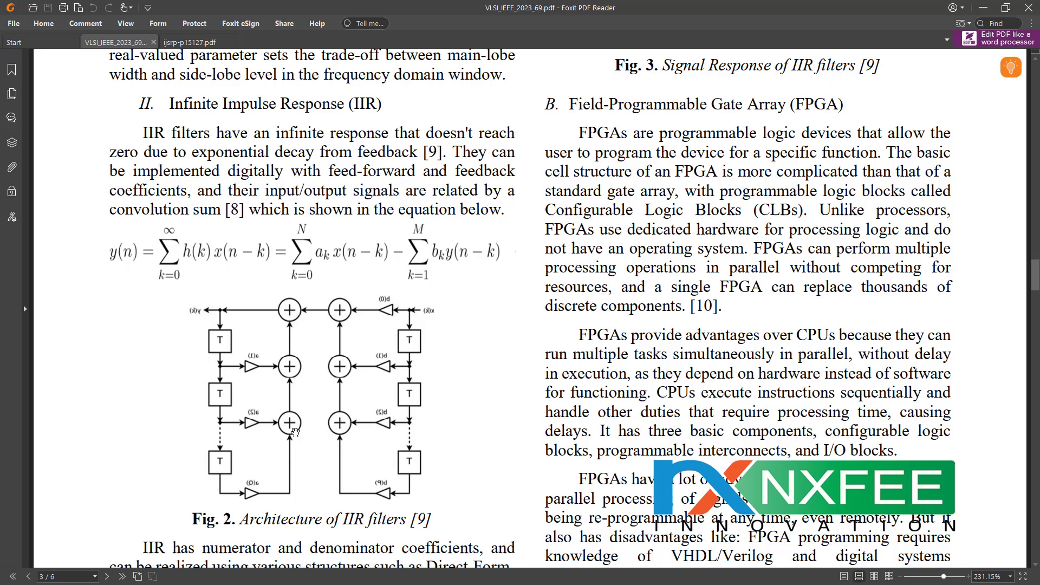
{"action": "scroll", "scroll_direction": "down", "scroll_amount": 3}
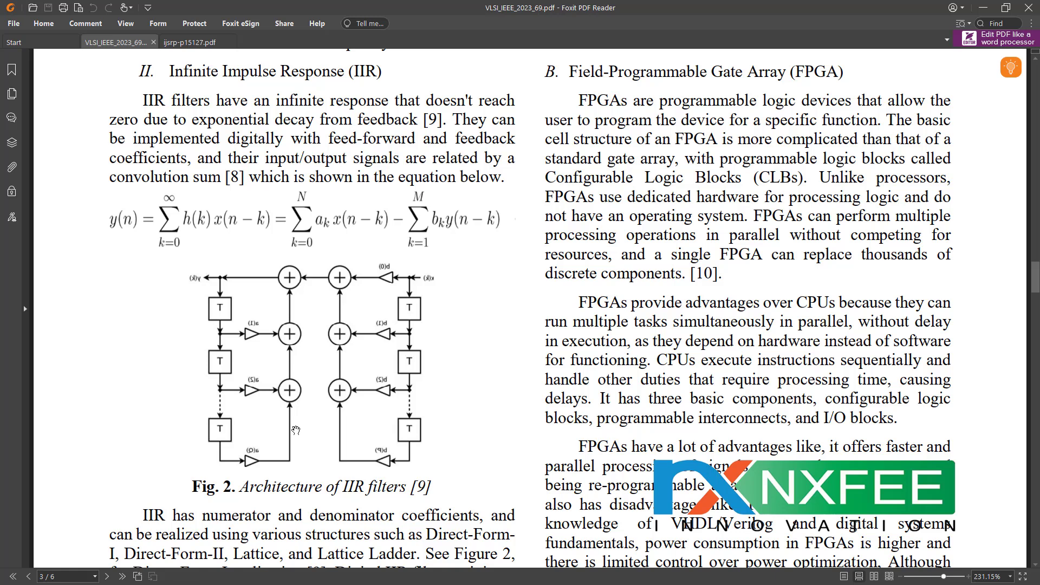
{"action": "mouse_move", "coordinate": [464, 446]}
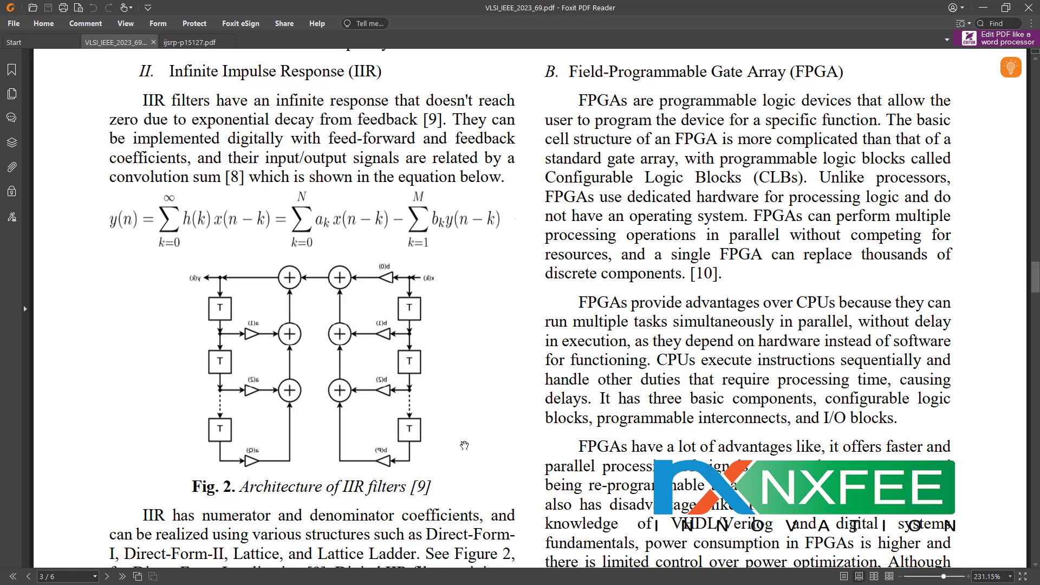
{"action": "scroll", "scroll_direction": "down", "scroll_amount": 3}
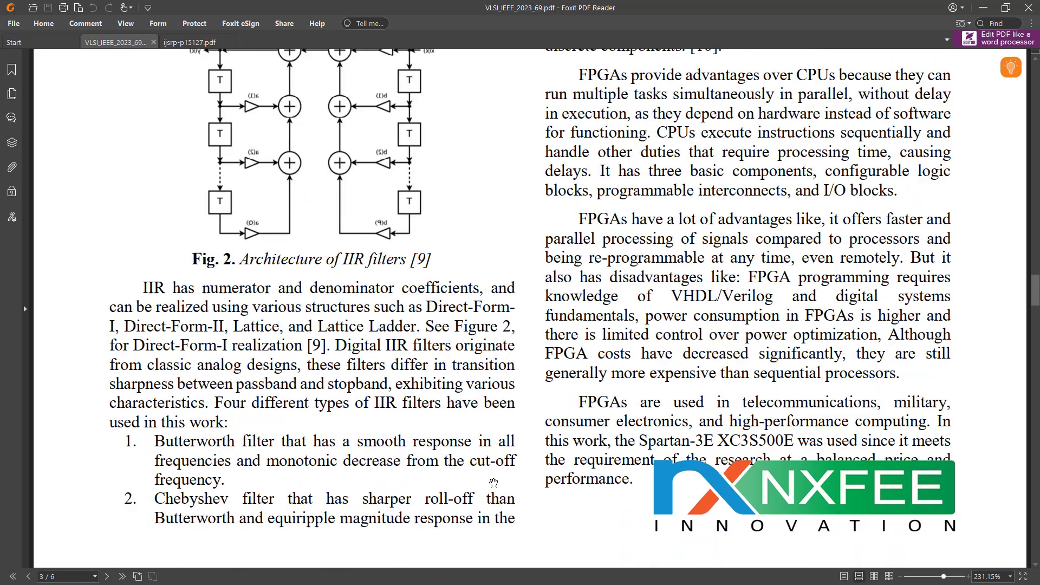
{"action": "scroll", "scroll_direction": "down", "scroll_amount": 3}
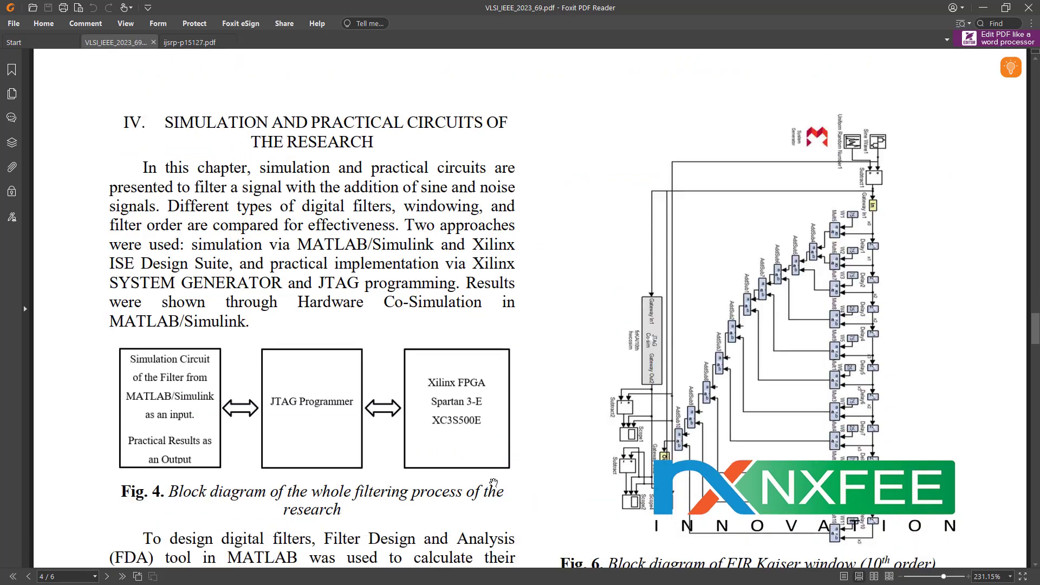
{"action": "scroll", "scroll_direction": "down", "scroll_amount": 3}
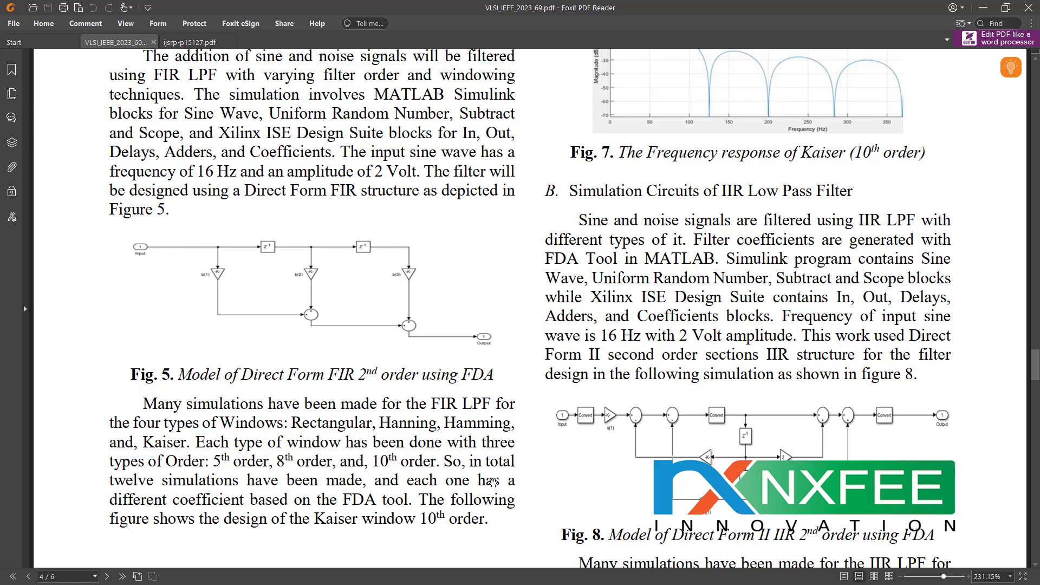
{"action": "scroll", "scroll_direction": "down", "scroll_amount": 3}
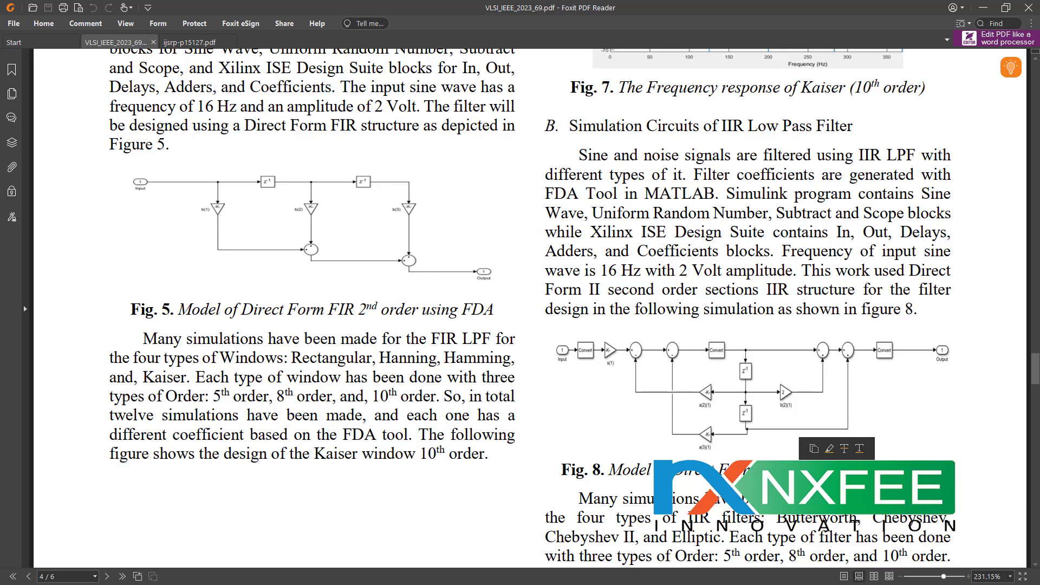
{"action": "mouse_move", "coordinate": [948, 441]}
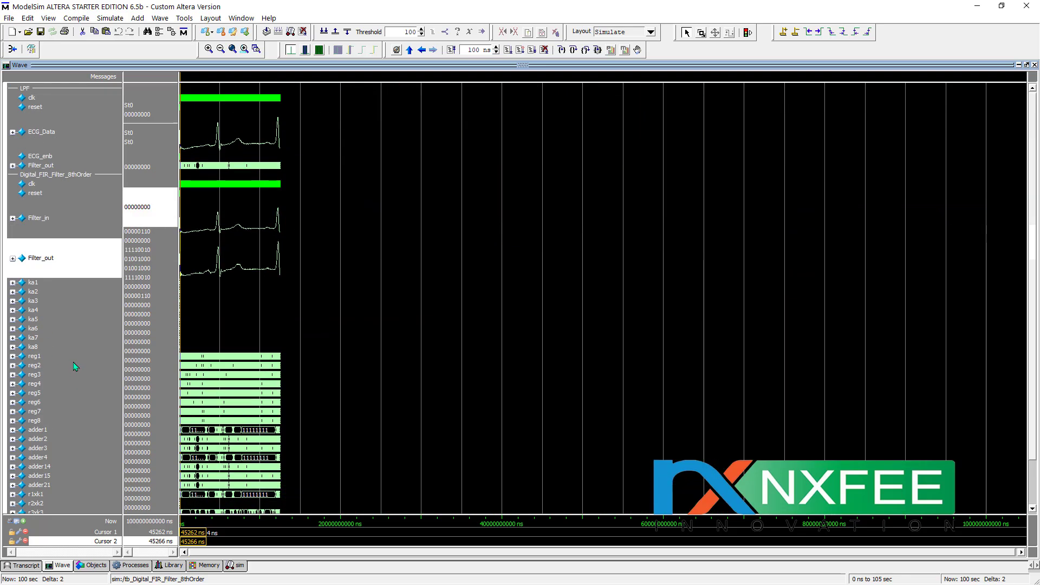
{"action": "left_click", "coordinate": [243, 50]}
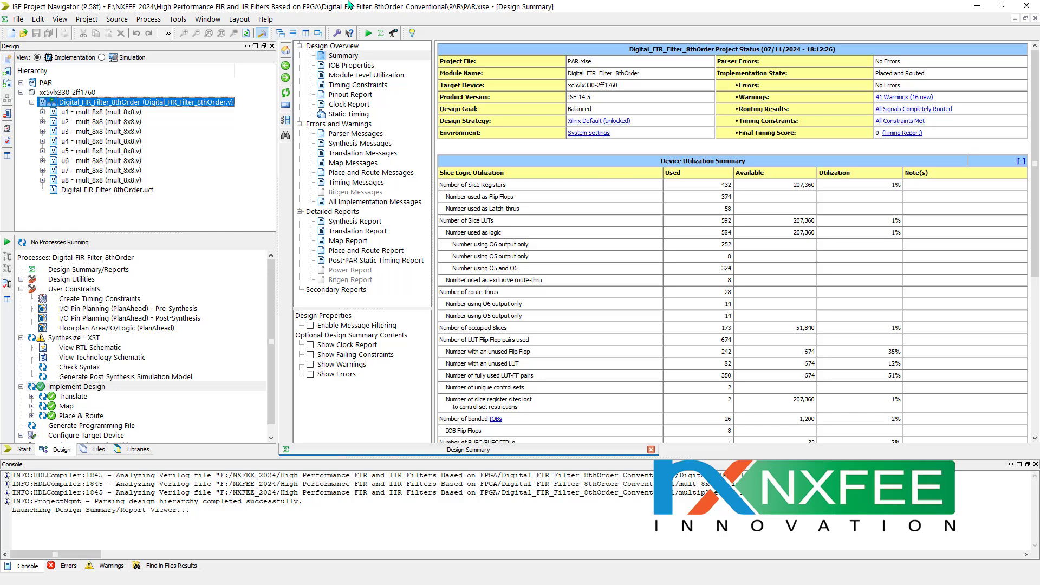
{"action": "mouse_move", "coordinate": [535, 211]}
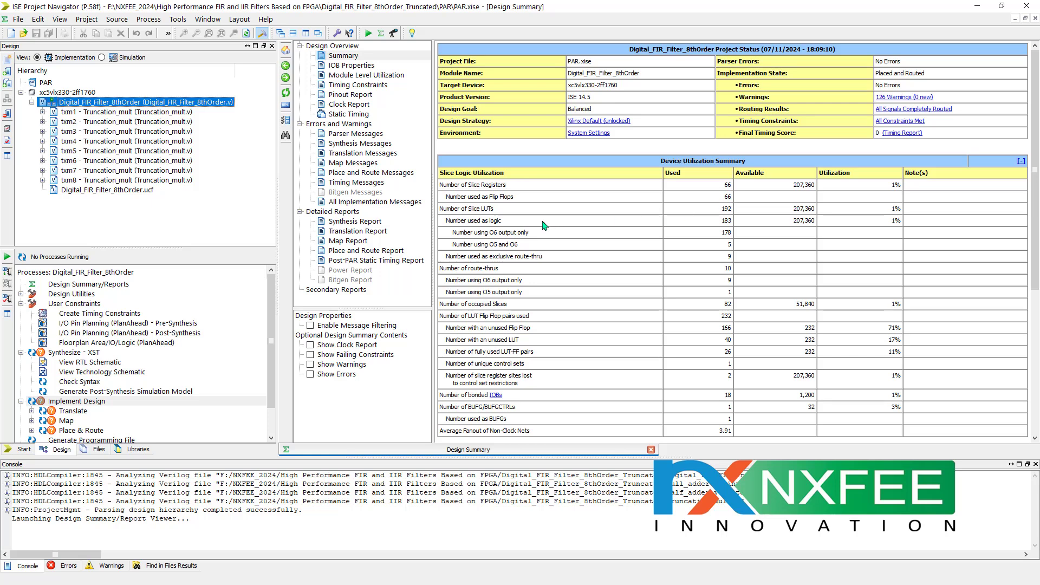
{"action": "mouse_move", "coordinate": [726, 218]}
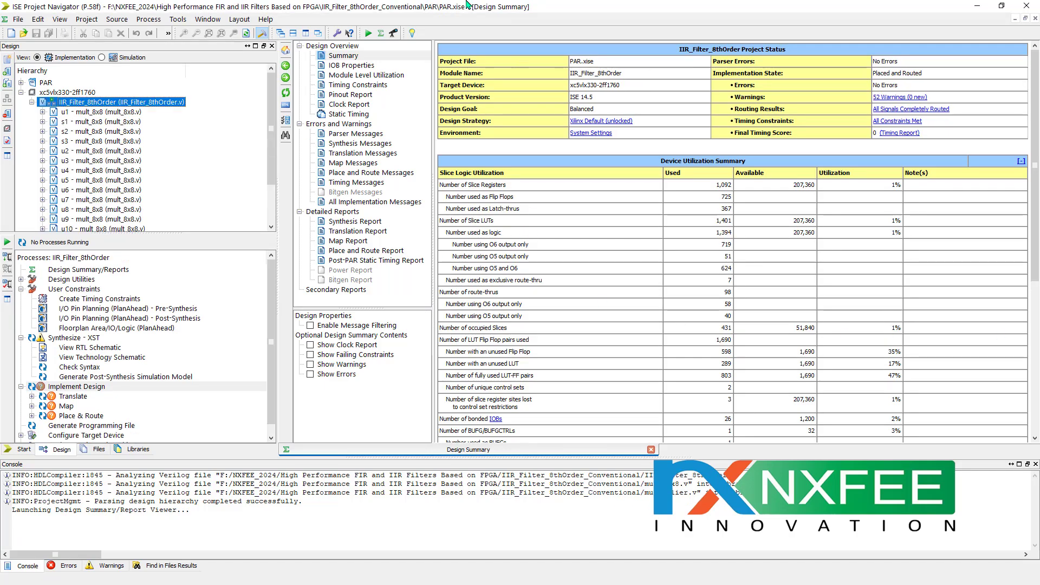
{"action": "mouse_move", "coordinate": [692, 197]}
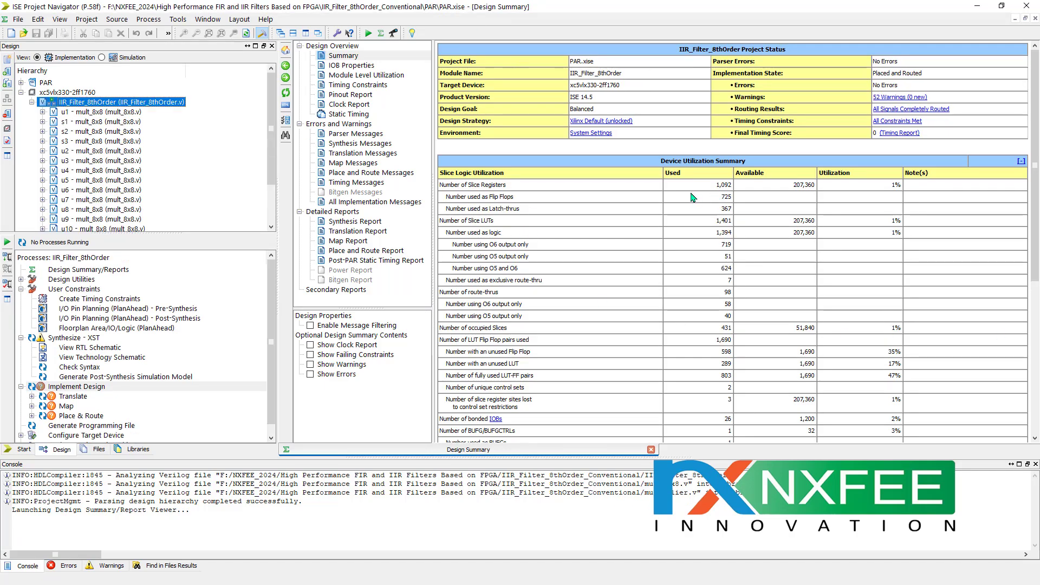
{"action": "mouse_move", "coordinate": [727, 207]}
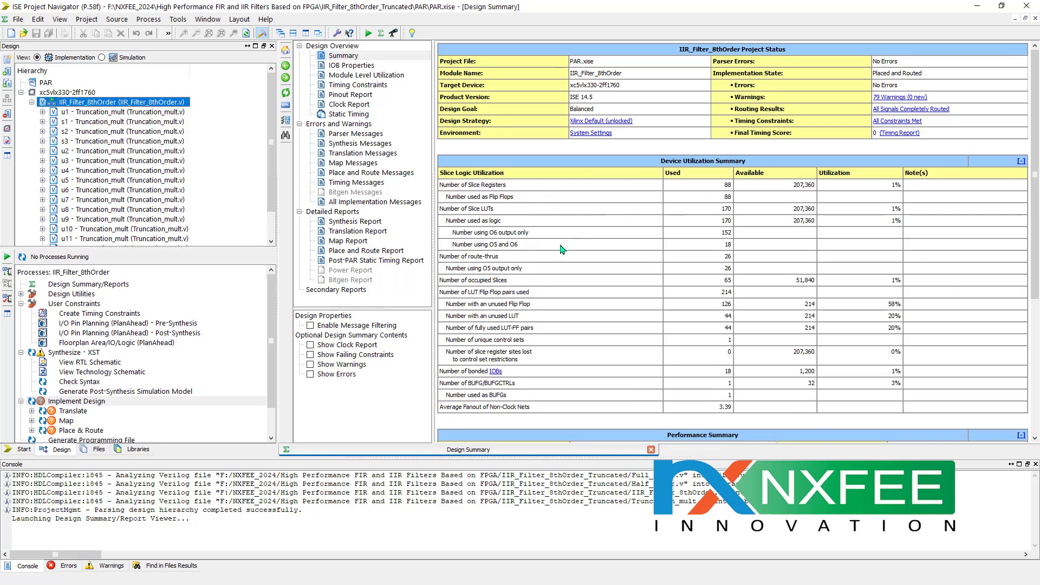
{"action": "mouse_move", "coordinate": [726, 217]}
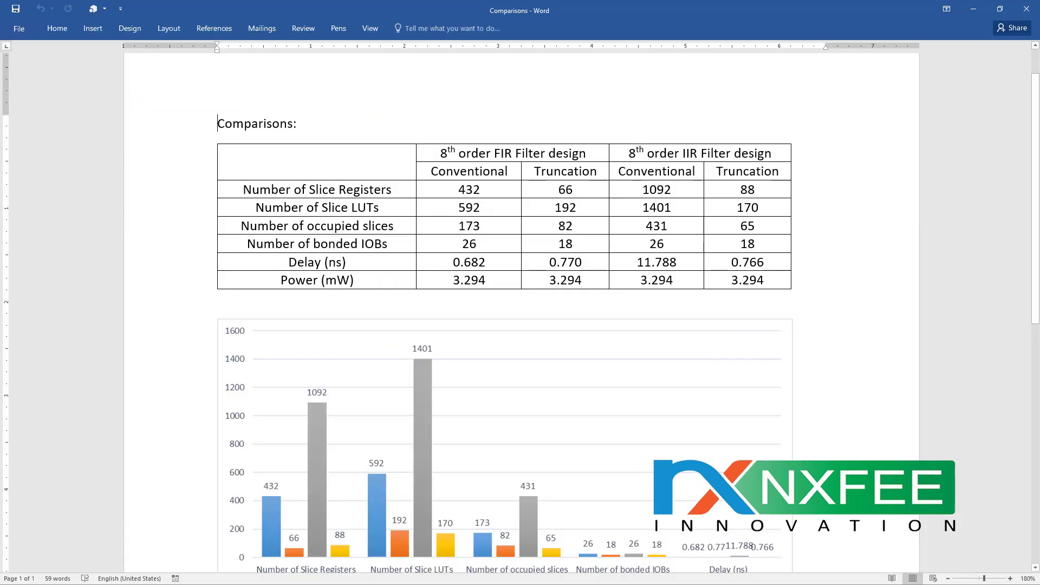
- Drag across the Comparisons document to view the conventional versus truncation table and bar chart
{"action": "left_click_drag", "start_coordinate": [441, 153], "coordinate": [547, 153]}
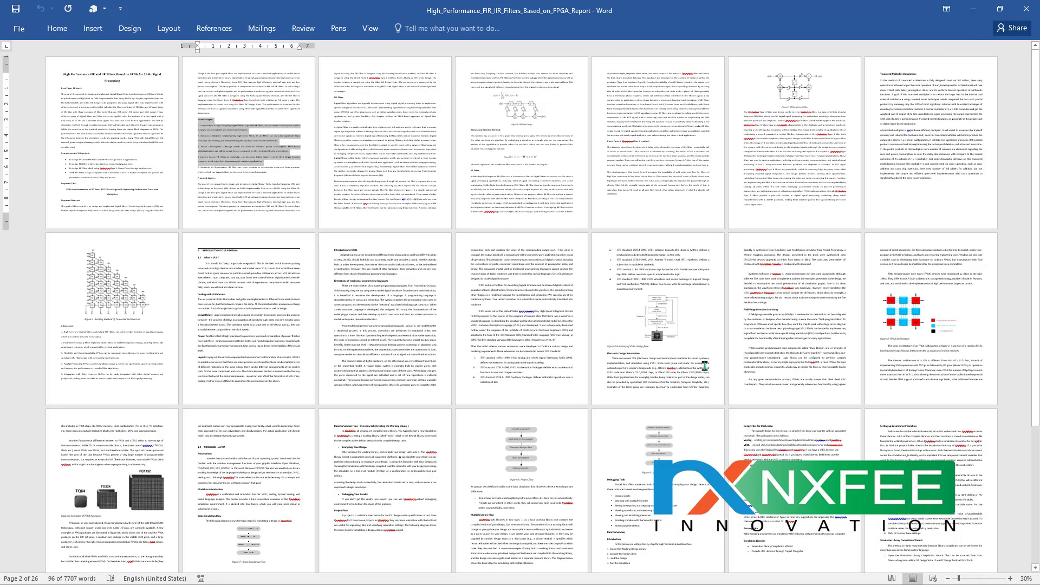
- Scroll the FPGA filter report down to page 23, showing the literature survey ending and references
{"action": "scroll", "scroll_direction": "down", "scroll_amount": 3}
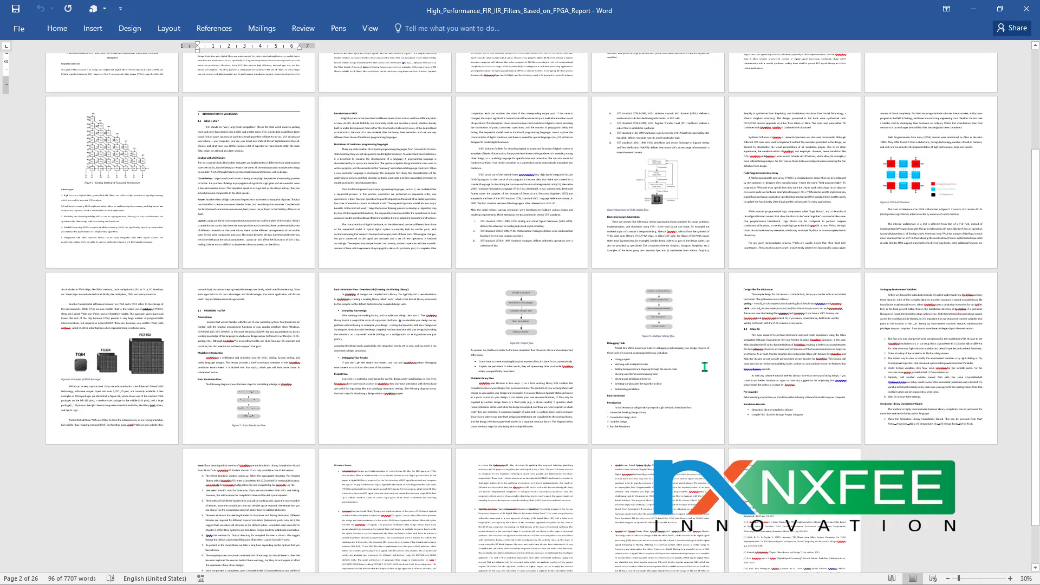
{"action": "scroll", "scroll_direction": "down", "scroll_amount": 3}
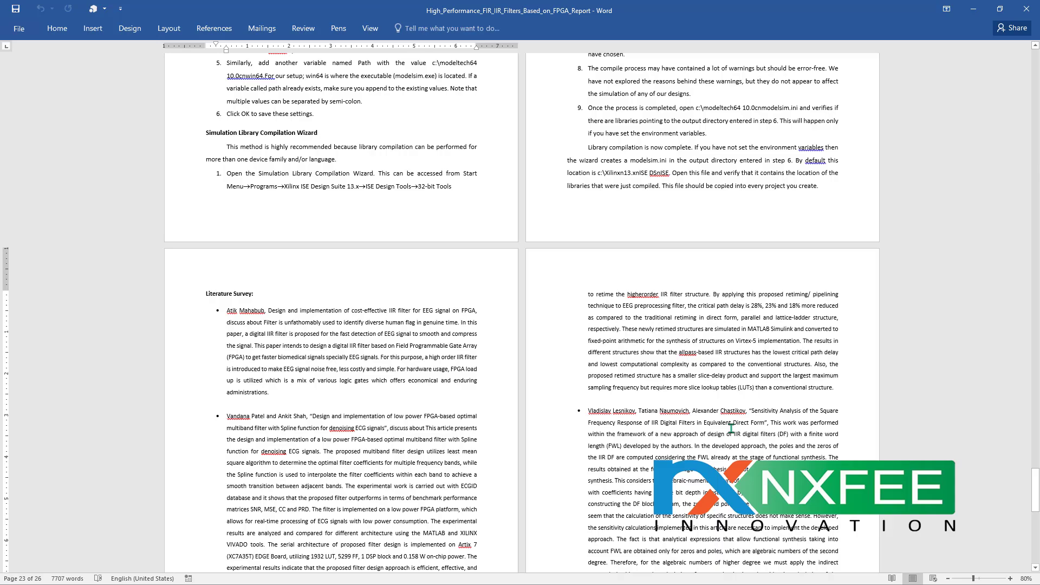
{"action": "scroll", "scroll_direction": "down", "scroll_amount": 3}
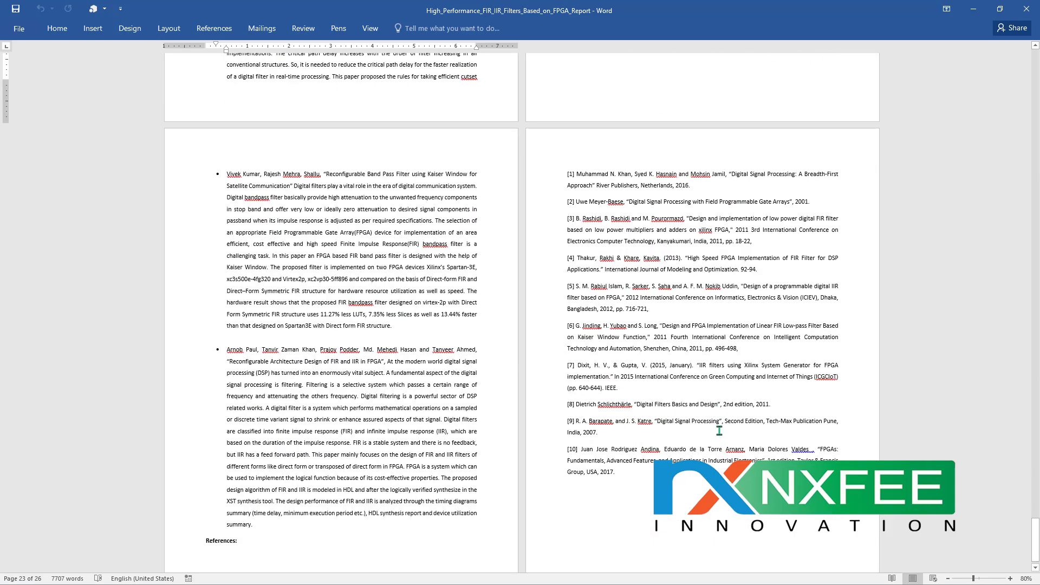